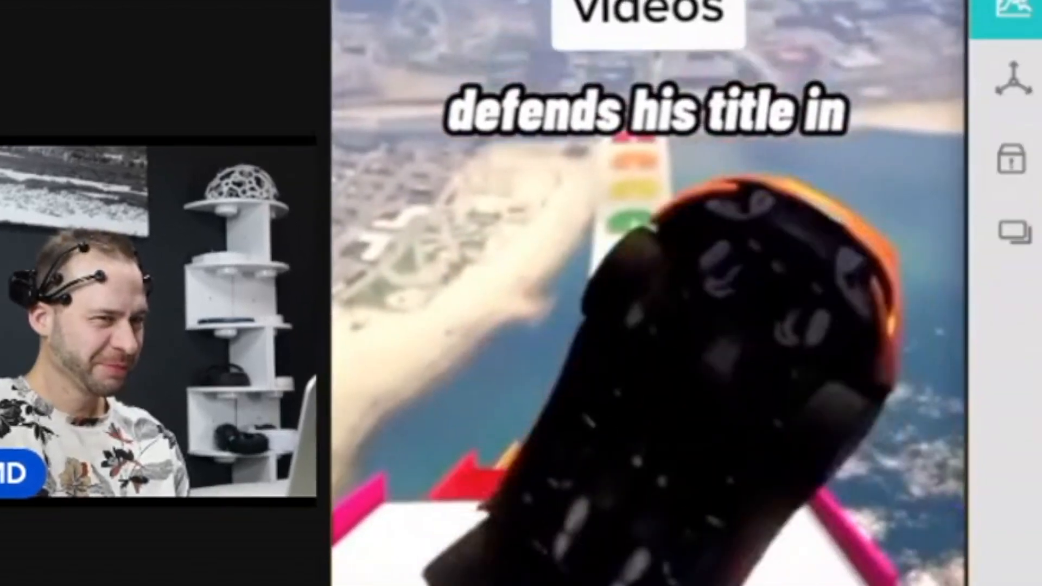
pyautogui.click(1015, 13)
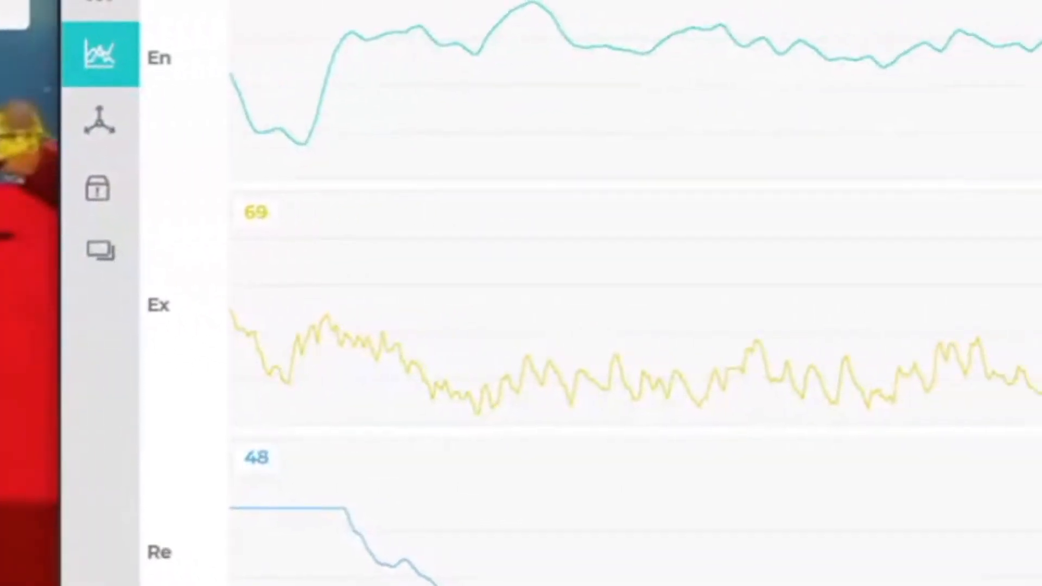